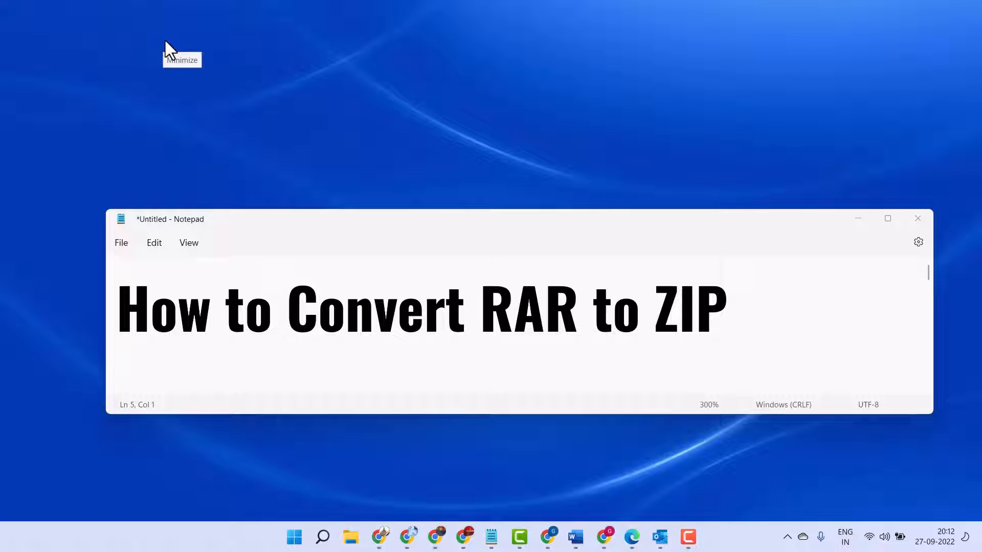
{"action": "mouse_move", "coordinate": [258, 278]}
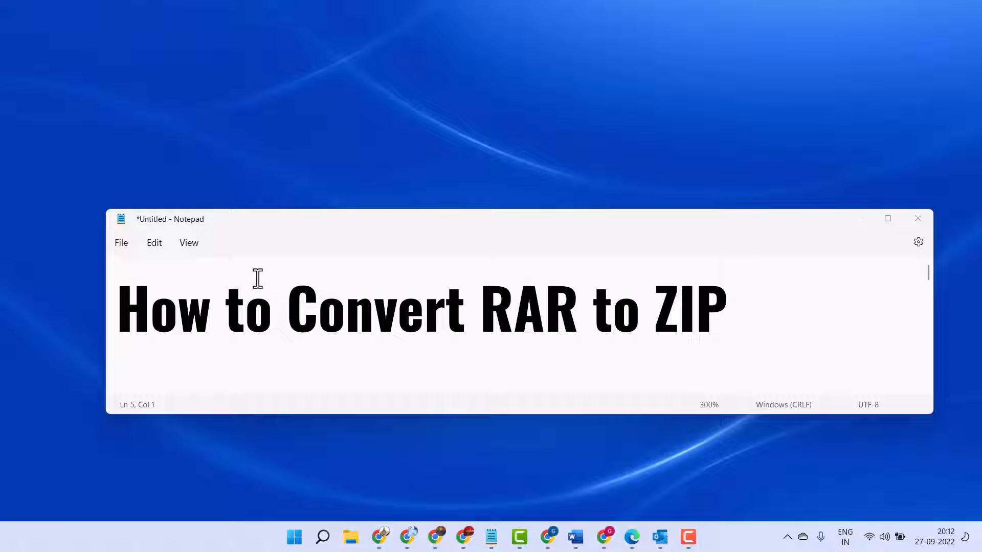
{"action": "mouse_move", "coordinate": [758, 256]}
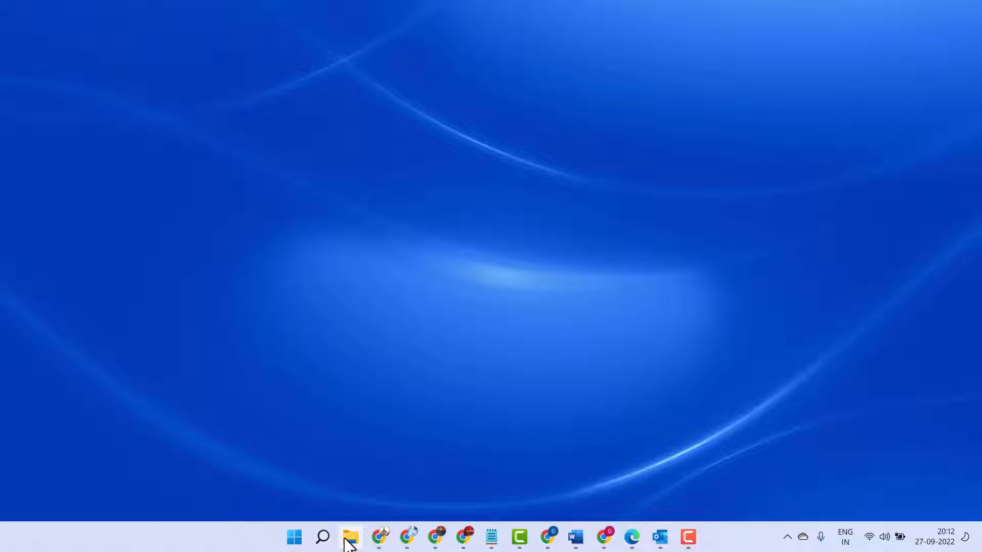
Select the add_gpedit_msc archive in the Downloads folder in File Explorer.
{"action": "left_click", "coordinate": [350, 538]}
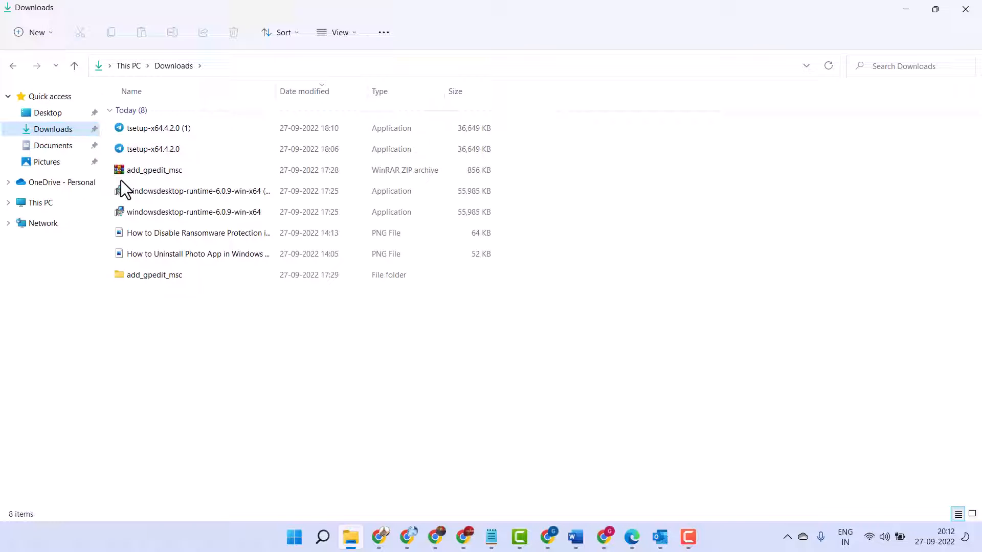
{"action": "mouse_move", "coordinate": [155, 170]}
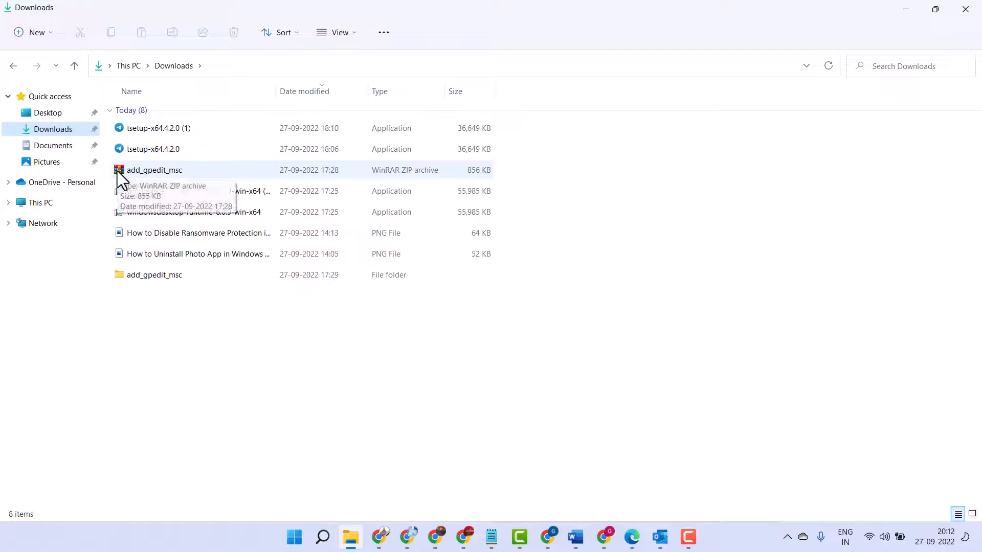
{"action": "left_click", "coordinate": [154, 170]}
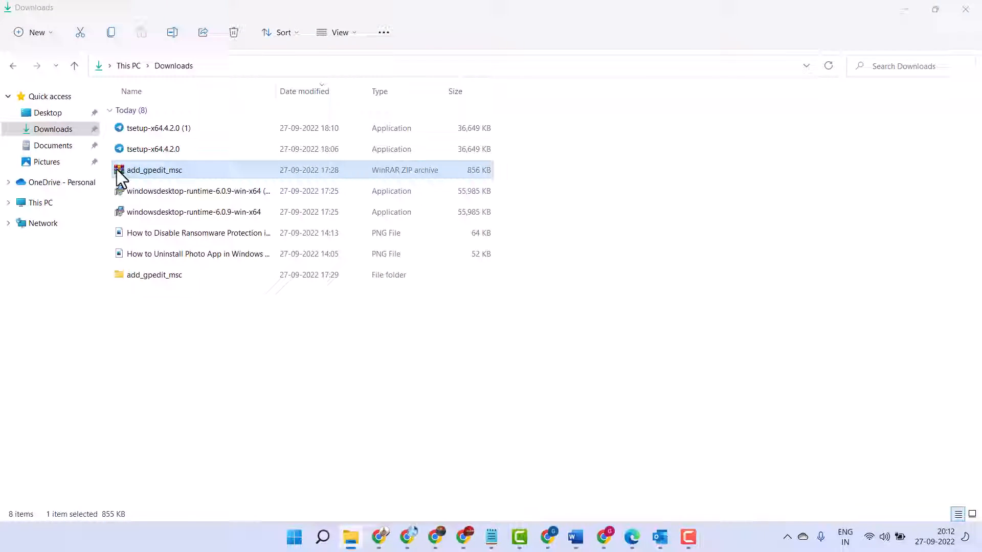
Open add_gpedit_msc.zip in WinRAR and launch Tools > Convert archives for it.
{"action": "double_click", "coordinate": [154, 170]}
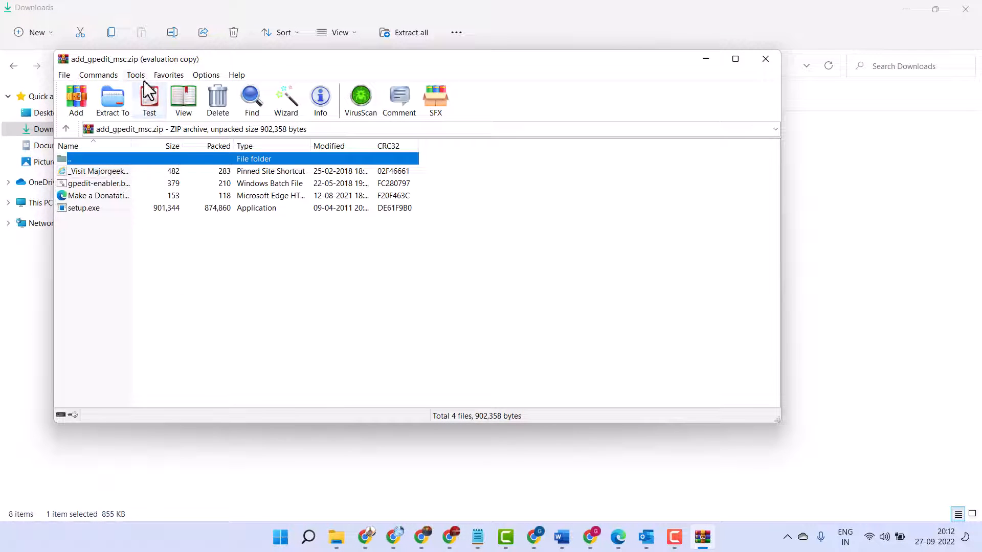
{"action": "left_click", "coordinate": [135, 75]}
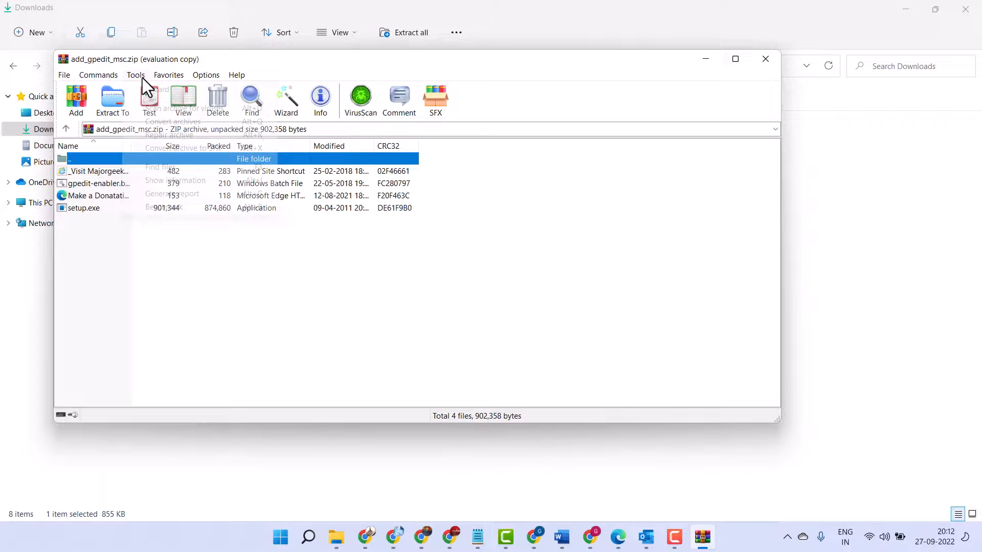
{"action": "left_click", "coordinate": [135, 74]}
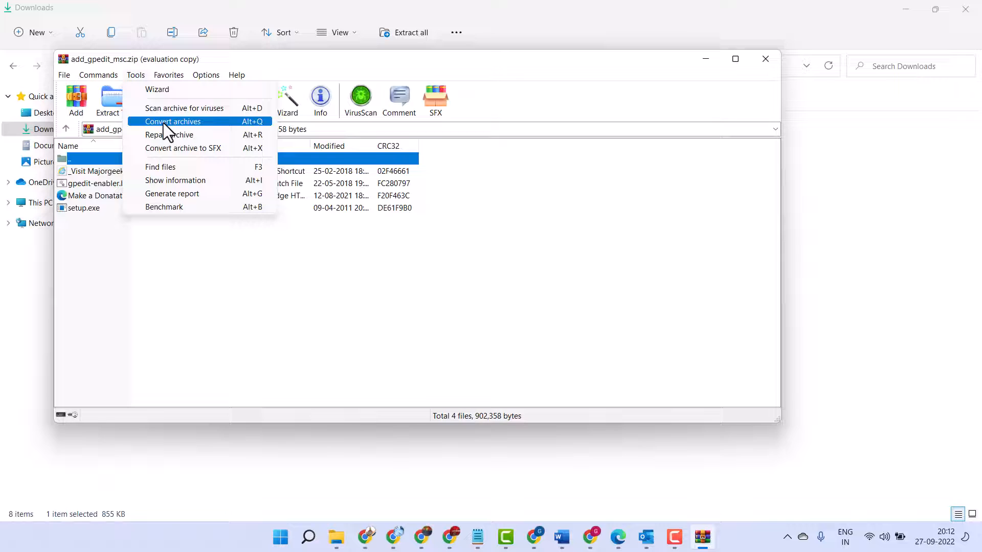
{"action": "left_click", "coordinate": [173, 122]}
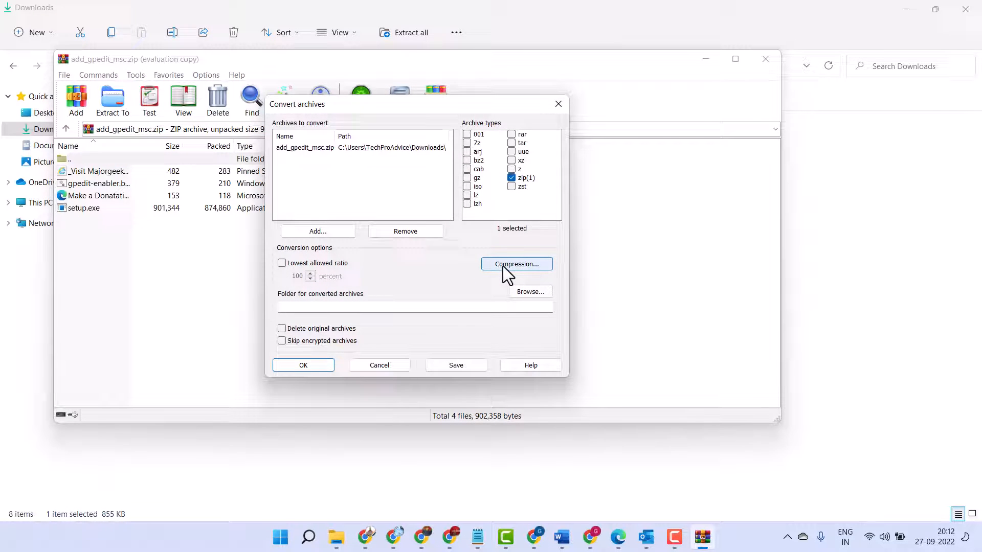
Set the conversion compression format to ZIP and confirm.
{"action": "left_click", "coordinate": [516, 264]}
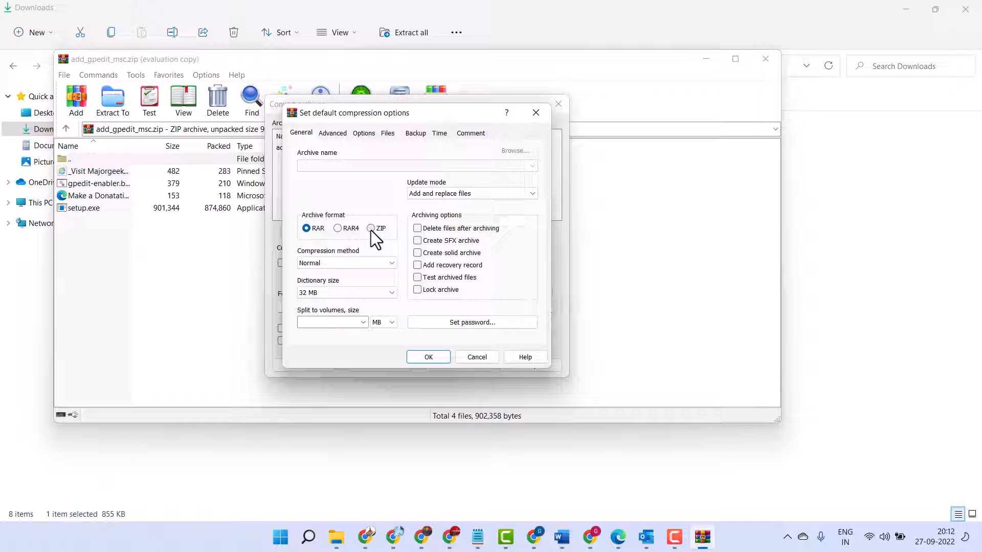
{"action": "left_click", "coordinate": [371, 227]}
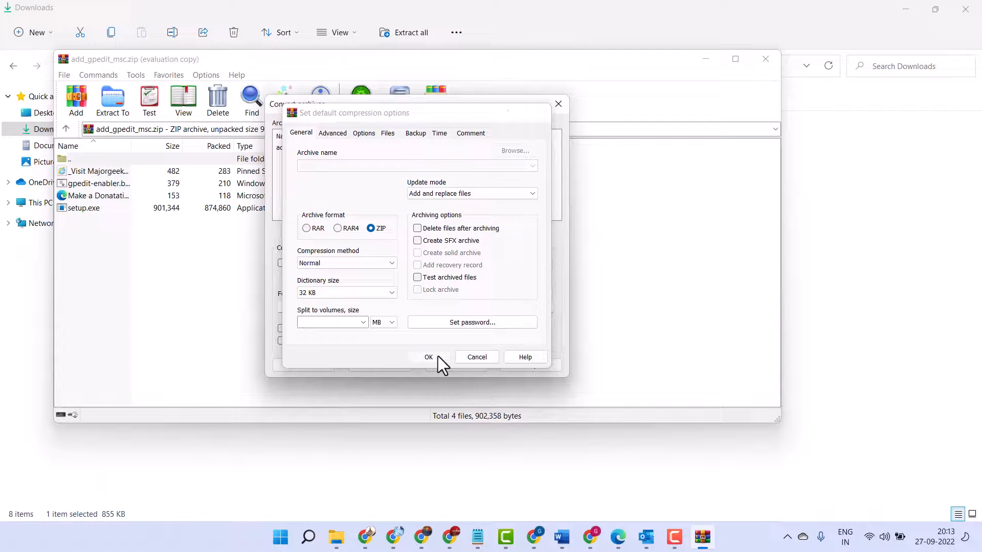
{"action": "left_click", "coordinate": [428, 357]}
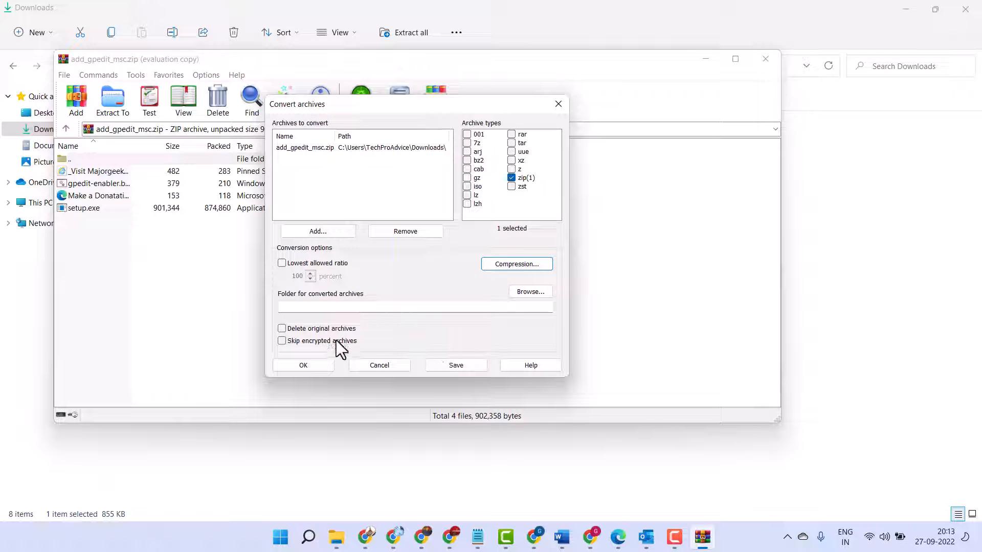
Run the conversion of add_gpedit_msc.zip, dismiss the report, and close WinRAR.
{"action": "left_click", "coordinate": [303, 365]}
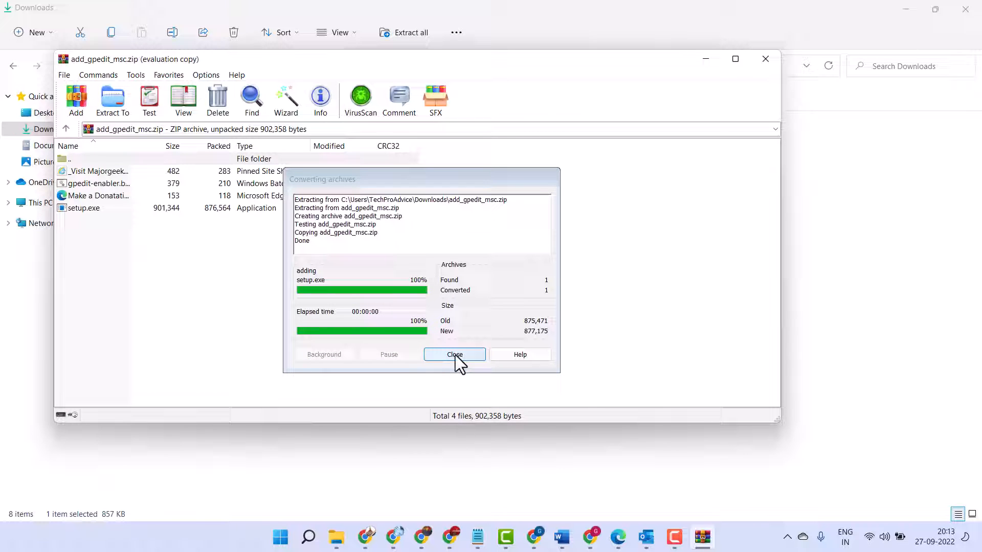
{"action": "left_click", "coordinate": [455, 354]}
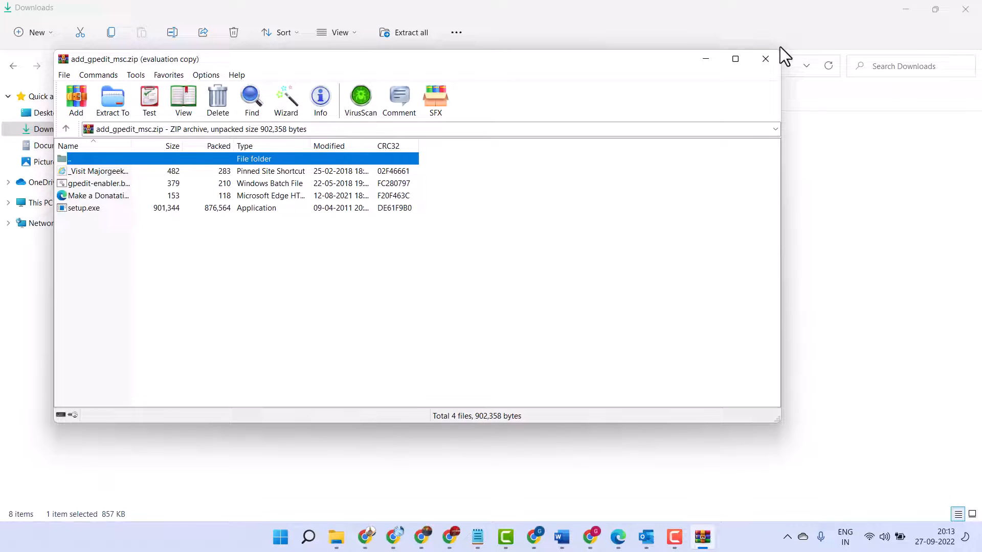
{"action": "left_click", "coordinate": [764, 59]}
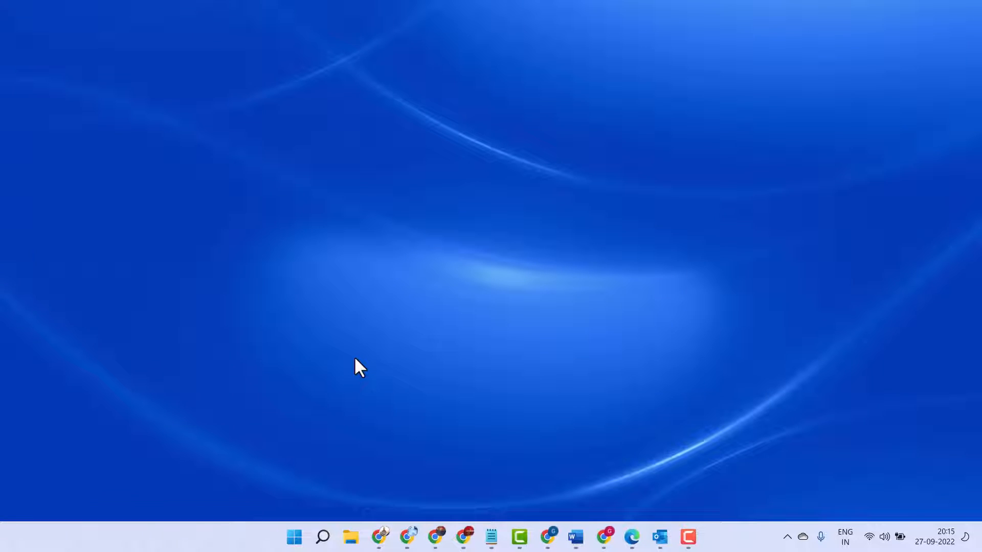
{"action": "mouse_move", "coordinate": [591, 526]}
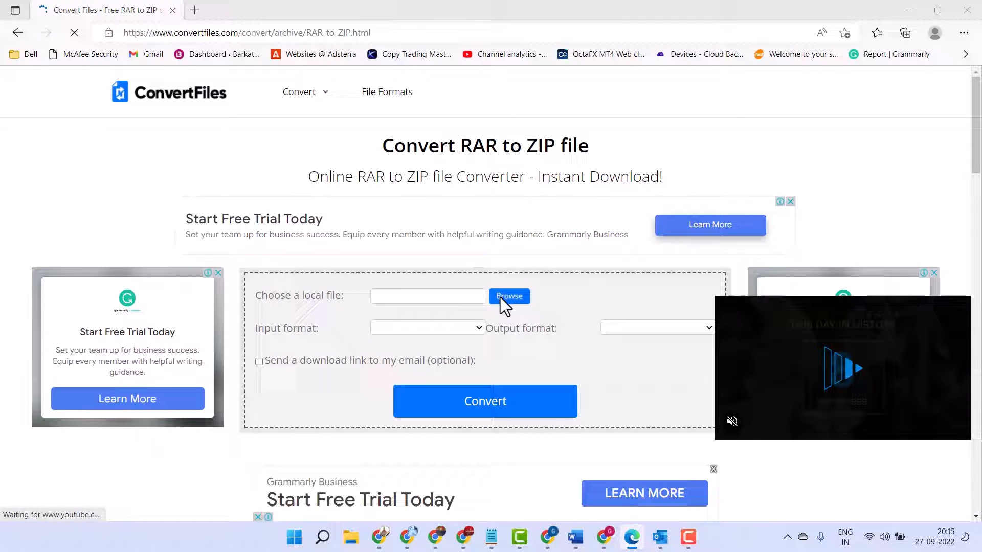
Open the local file chooser on the ConvertFiles RAR-to-ZIP page.
{"action": "left_click", "coordinate": [509, 297]}
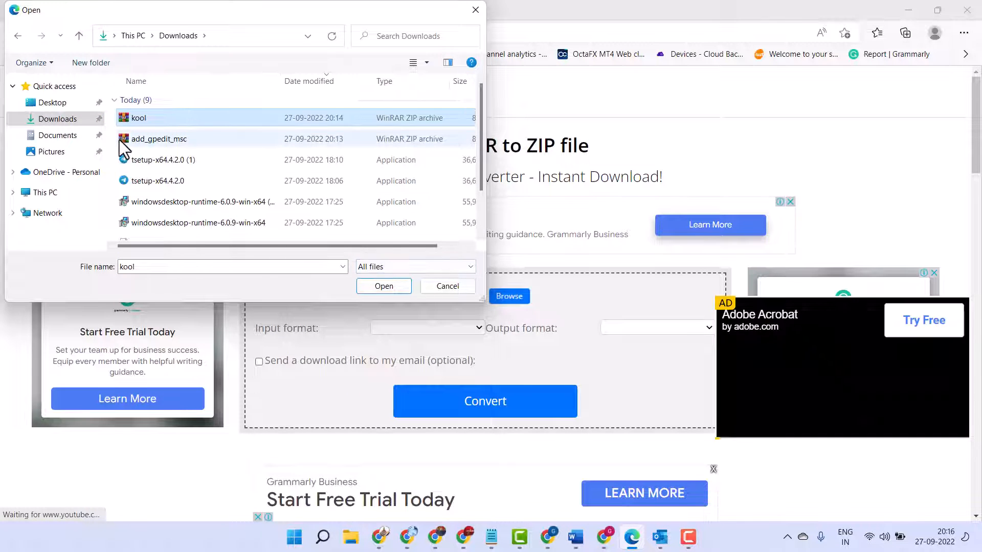
Load add_gpedit_msc.zip and choose 7z Archive File (.7z) as the output format.
{"action": "left_click", "coordinate": [383, 285]}
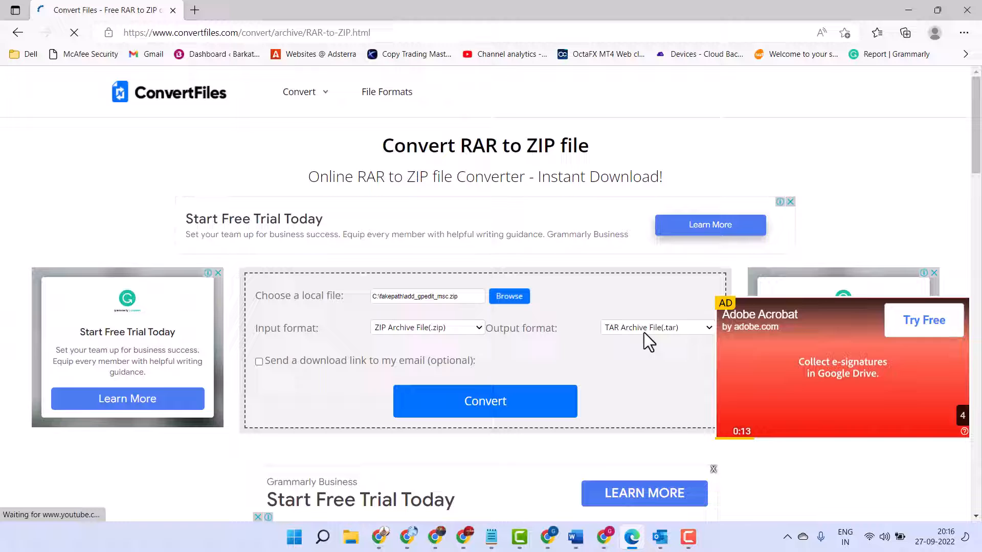
{"action": "scroll", "scroll_direction": "down", "scroll_amount": 3}
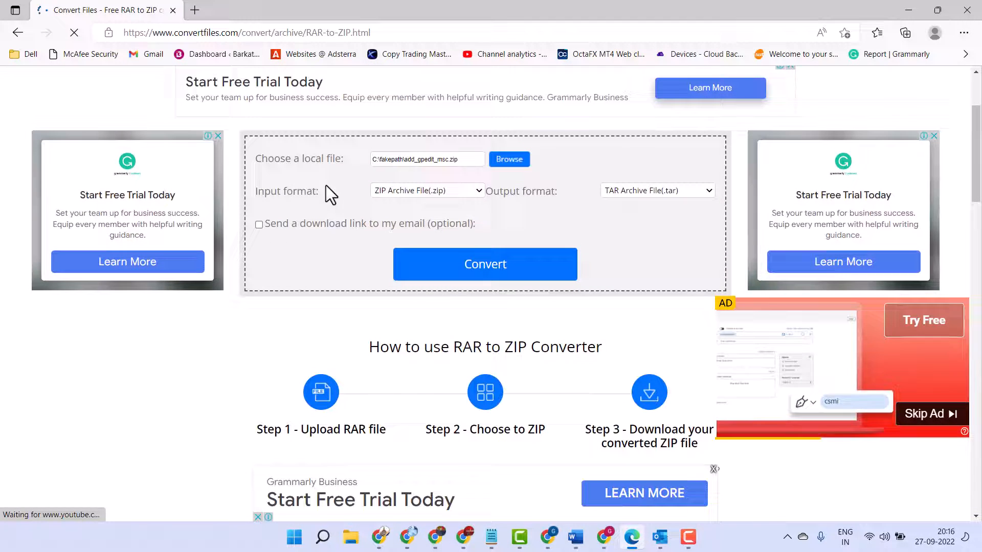
{"action": "left_click", "coordinate": [427, 190]}
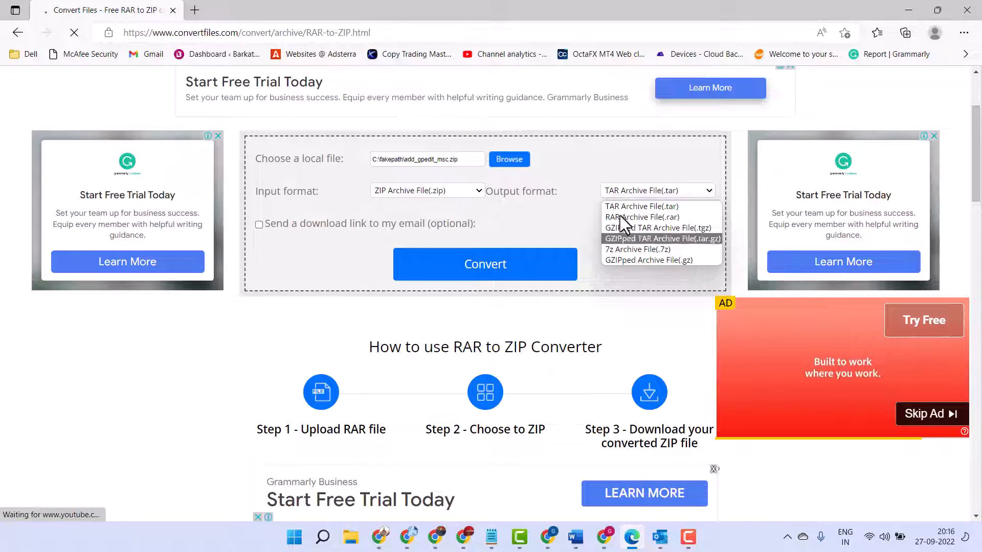
{"action": "mouse_move", "coordinate": [637, 249]}
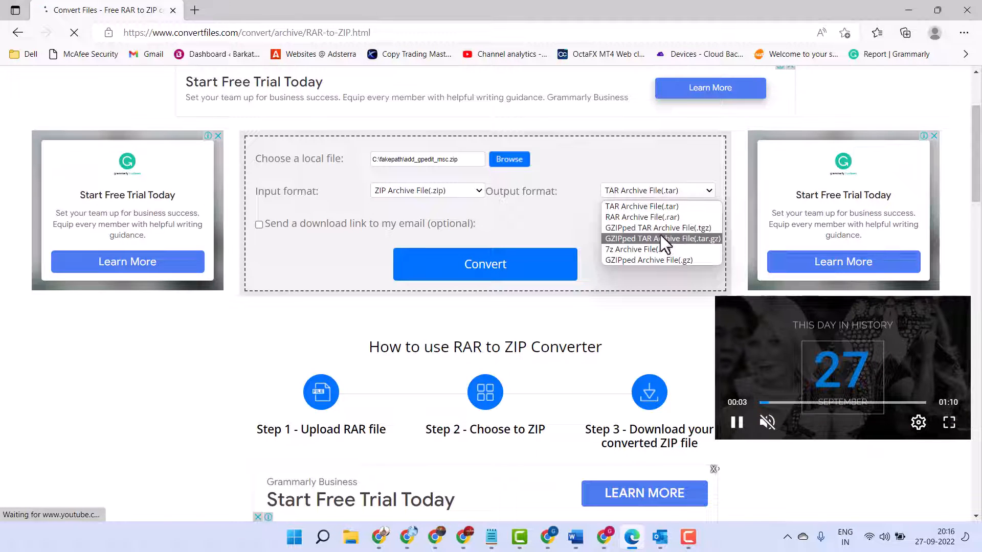
{"action": "mouse_move", "coordinate": [637, 250]}
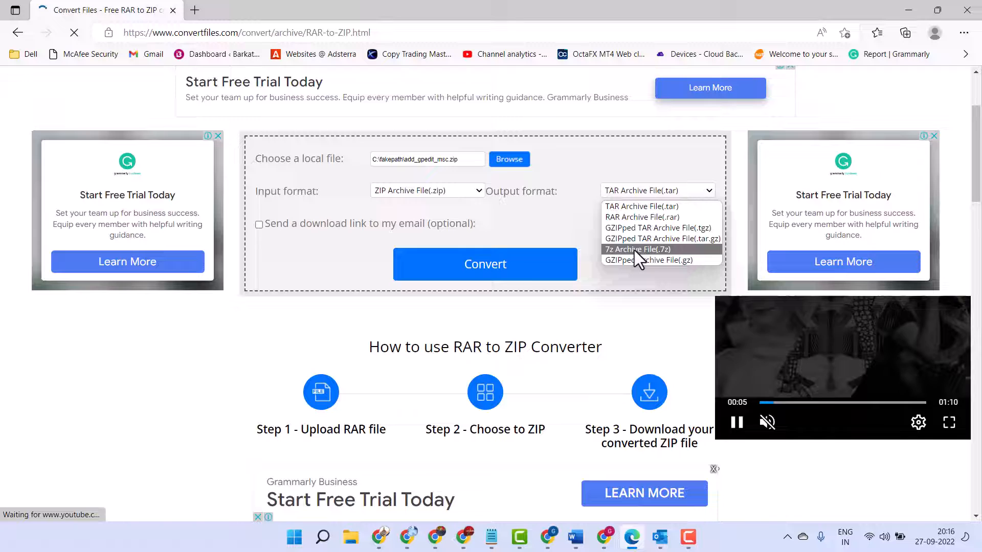
{"action": "left_click", "coordinate": [637, 249]}
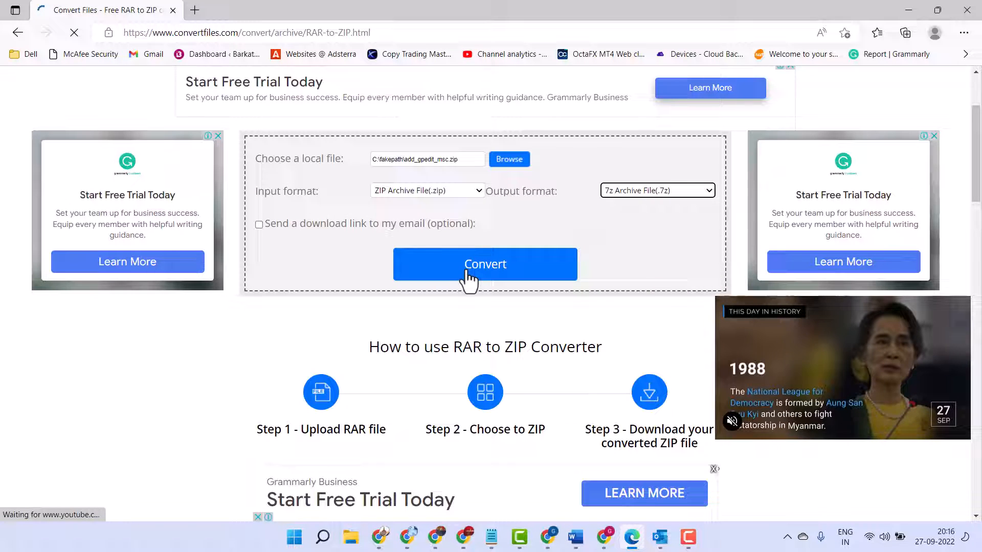
Submit add_gpedit_msc.zip for conversion to 7z and watch the converter page.
{"action": "left_click", "coordinate": [485, 264]}
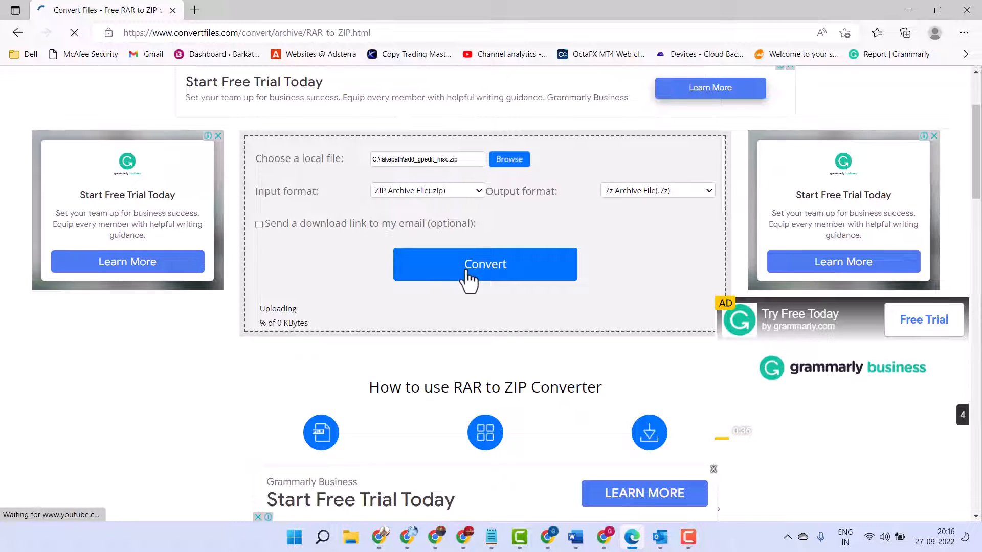
{"action": "left_click", "coordinate": [485, 264]}
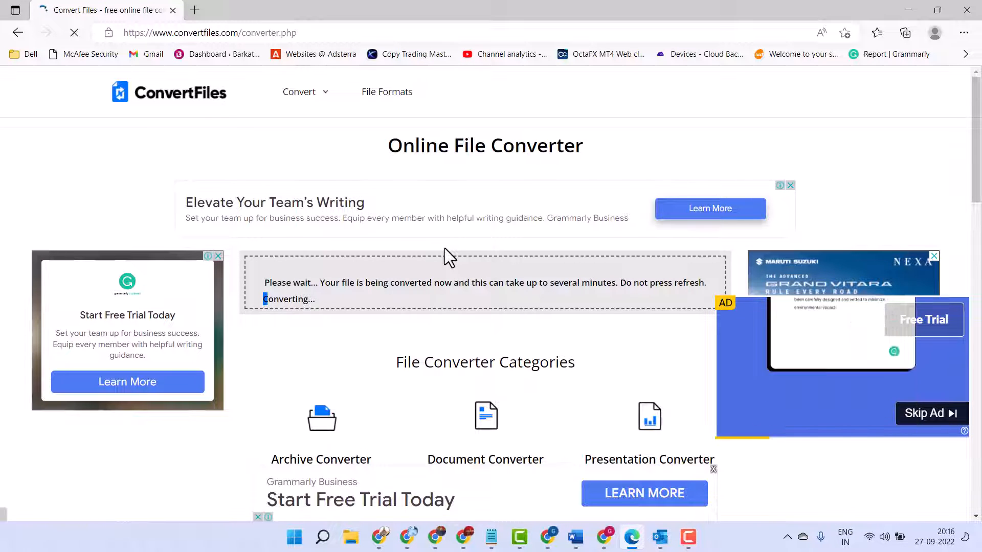
{"action": "scroll", "scroll_direction": "down", "scroll_amount": 3}
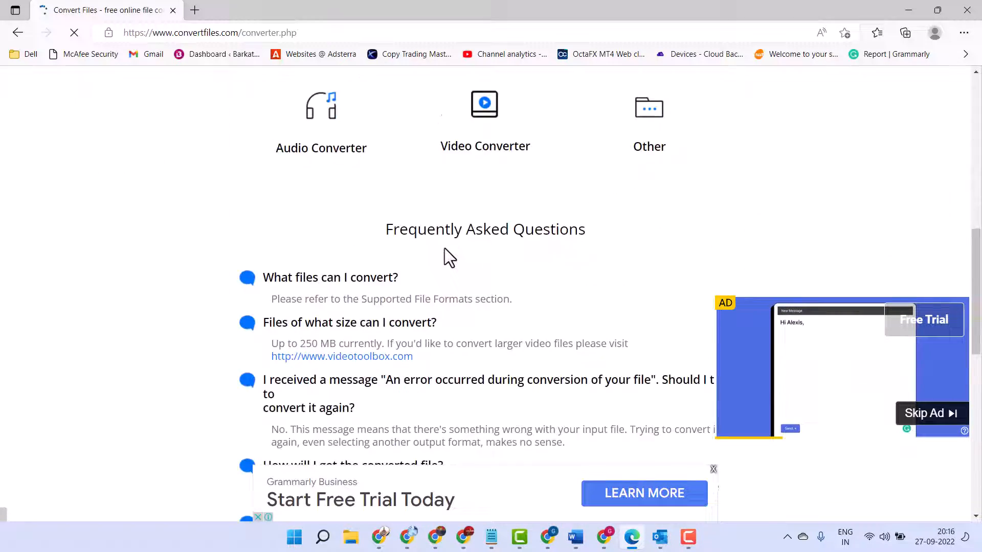
{"action": "scroll", "scroll_direction": "down", "scroll_amount": 3}
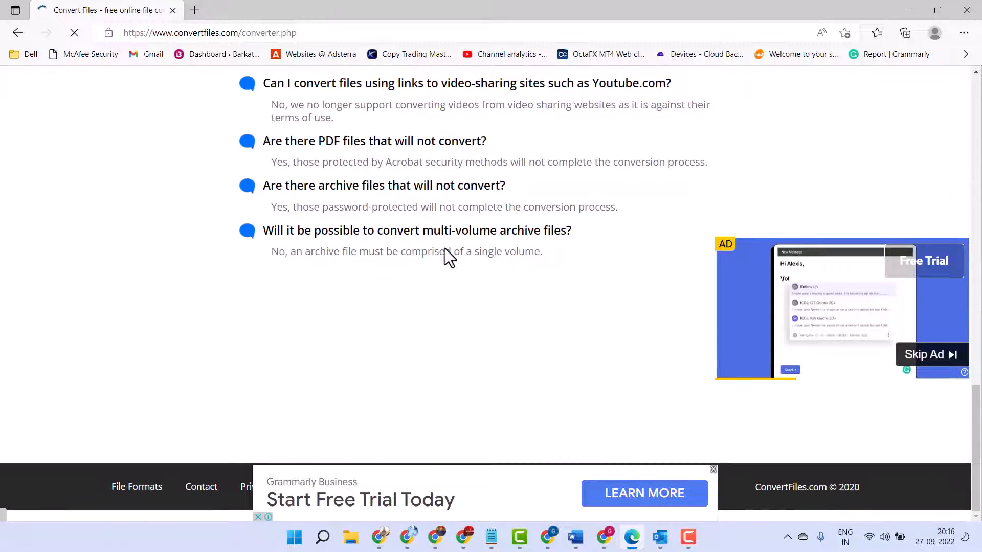